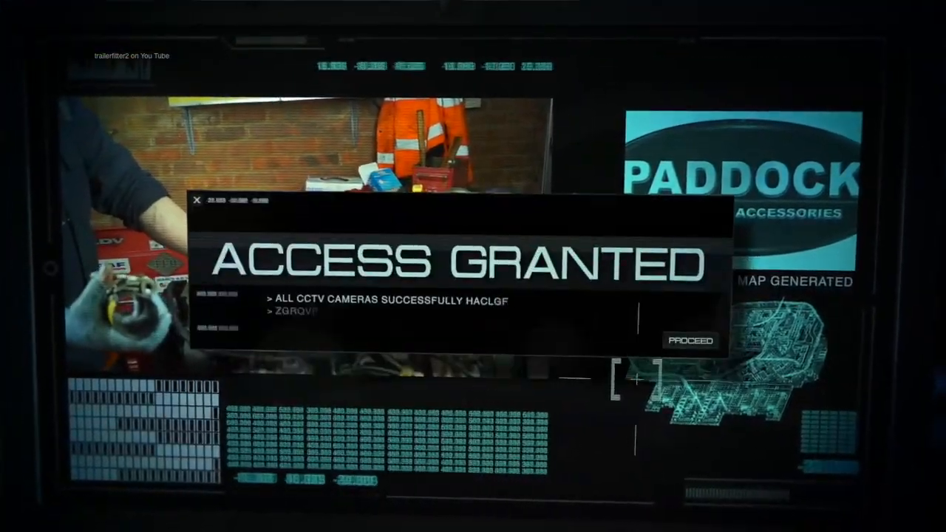
Step: Move the LRTV drive icon to the desktop centre and open the drive in Finder
click(688, 340)
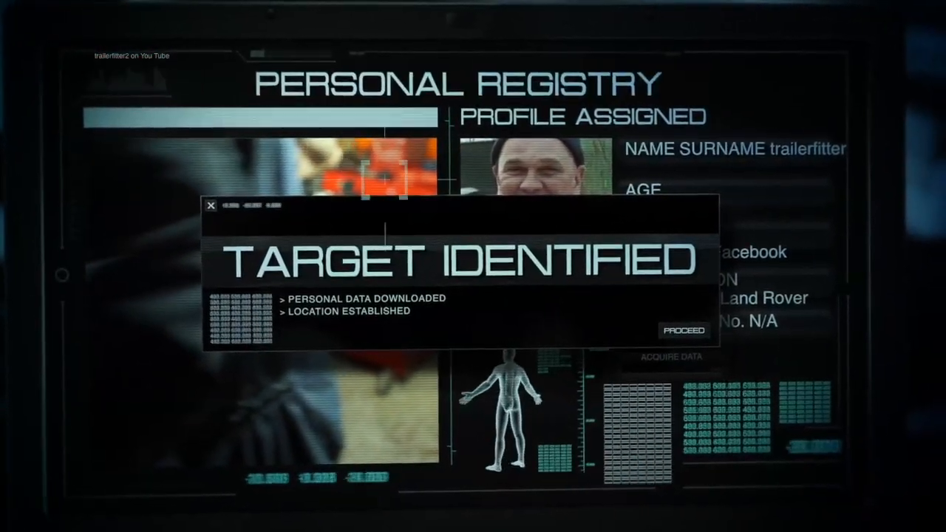
click(683, 330)
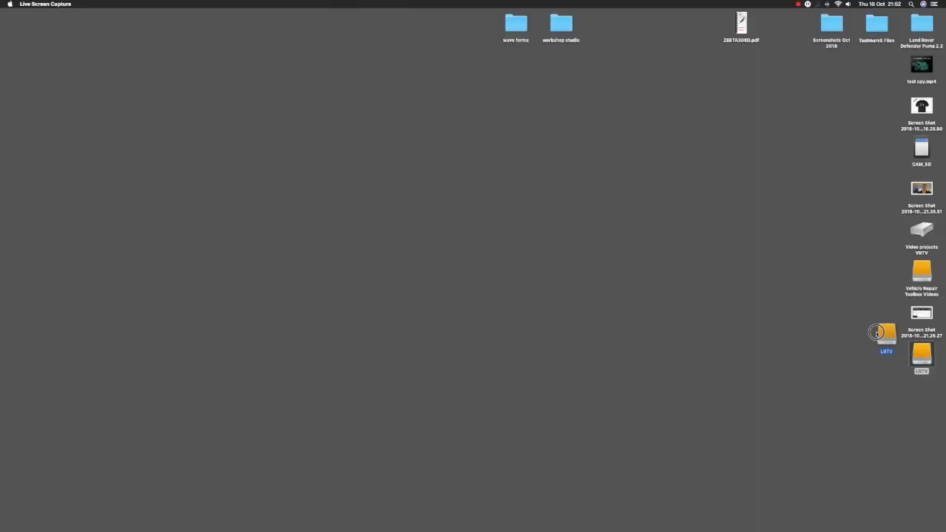
drag(887, 332, 516, 231)
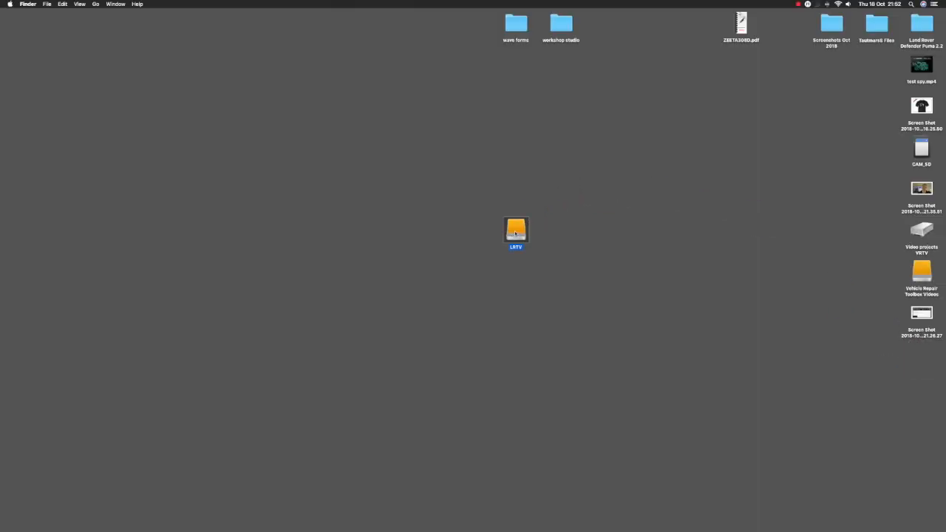
double_click(514, 229)
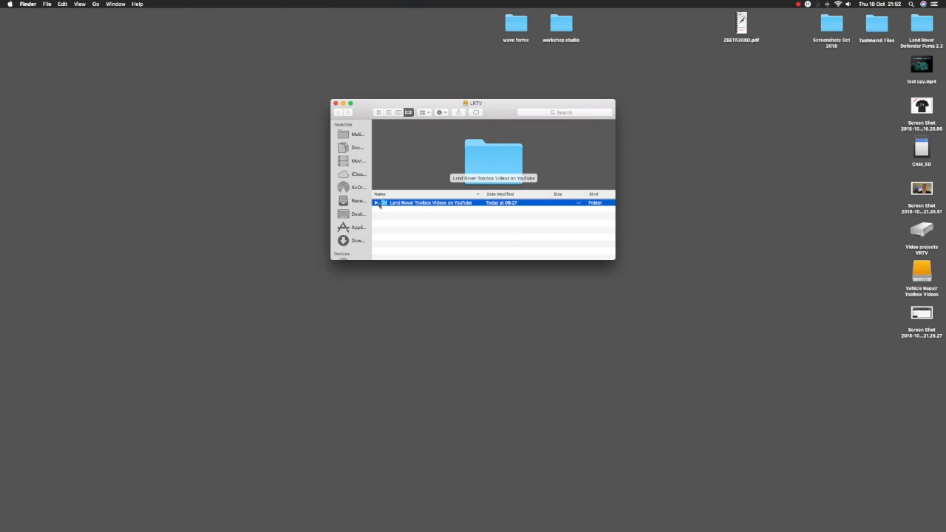
Step: Expand the Land Rover Toolbox Videos folder and its Defender Tdci Videos subfolder to list the files
click(377, 202)
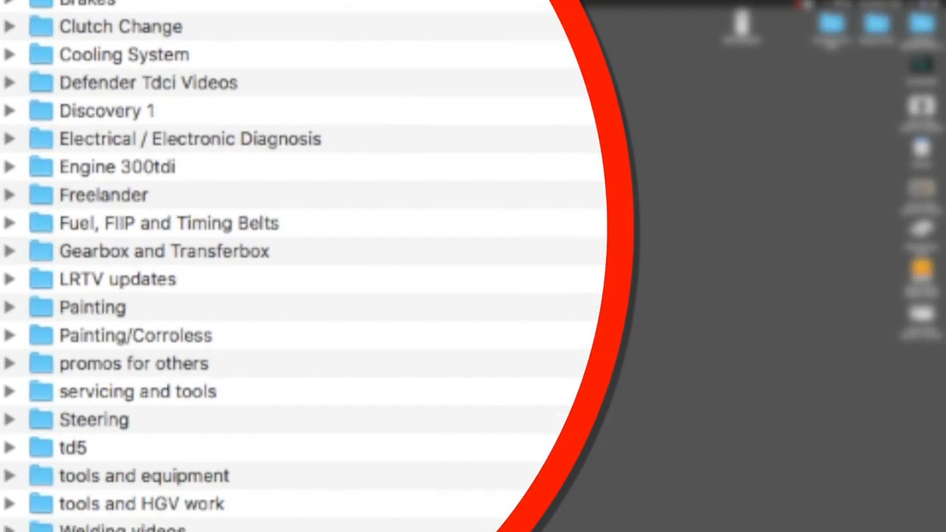
scroll(down, 3)
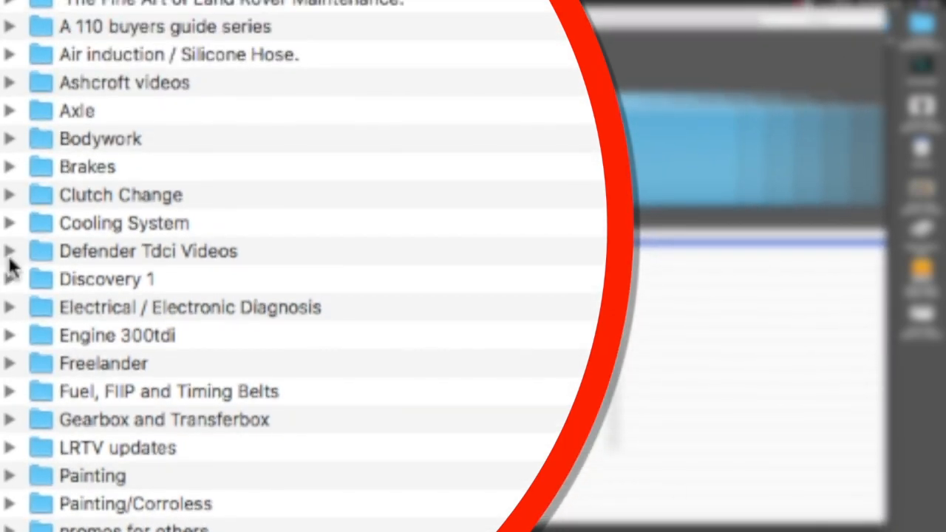
click(10, 251)
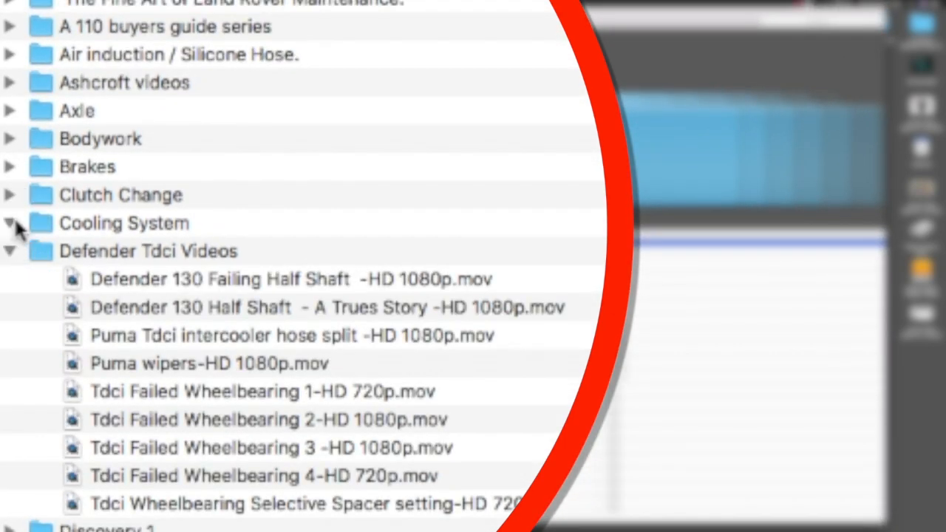
click(12, 223)
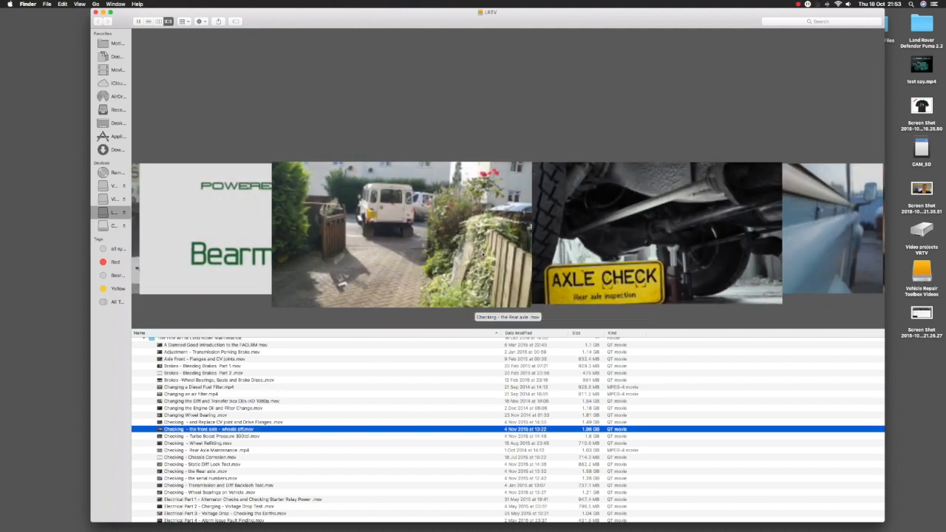
Step: Preview a couple of maintenance videos from the expanded list in the enlarged window
click(222, 485)
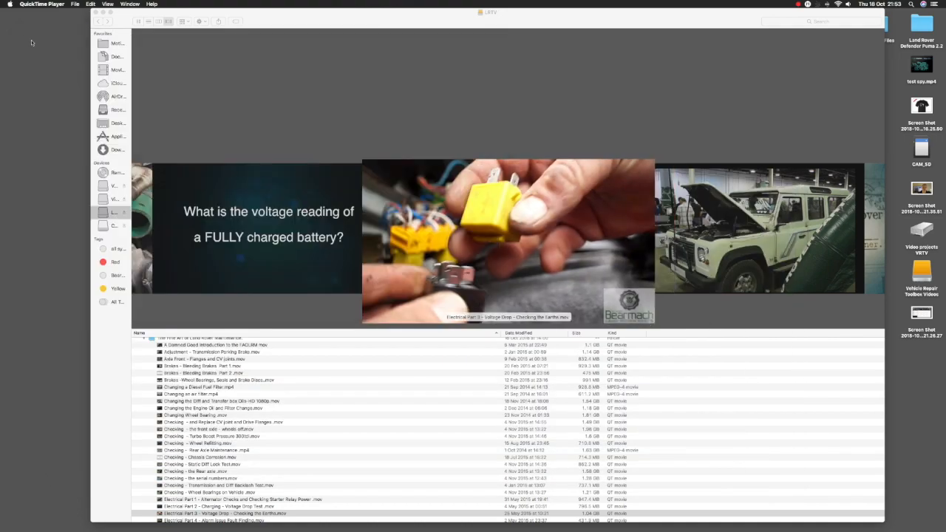
scroll(down, 3)
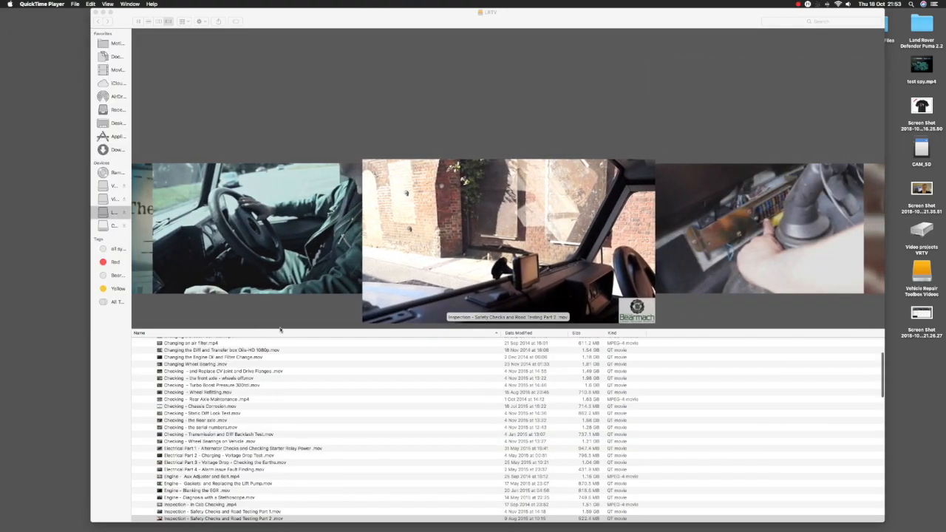
click(222, 517)
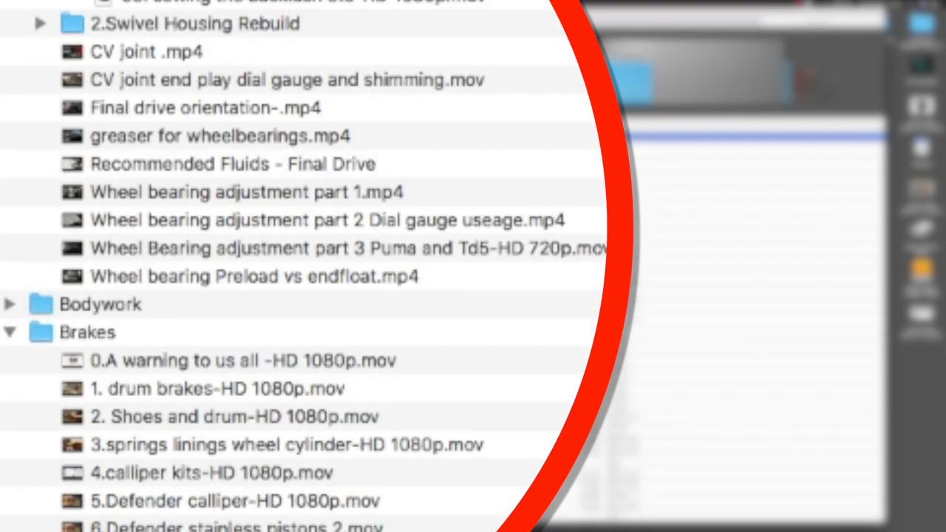
Step: Scroll further down the list and preview a swivel housing video
scroll(down, 3)
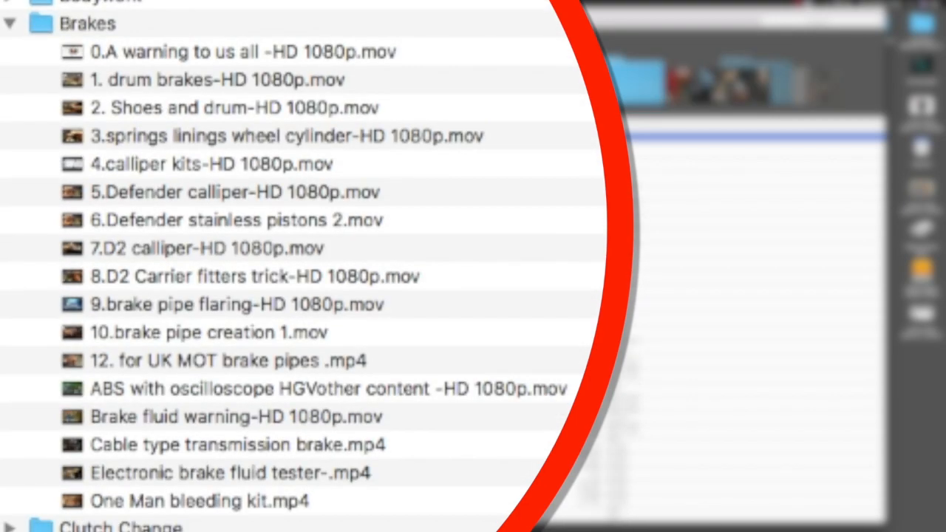
scroll(down, 3)
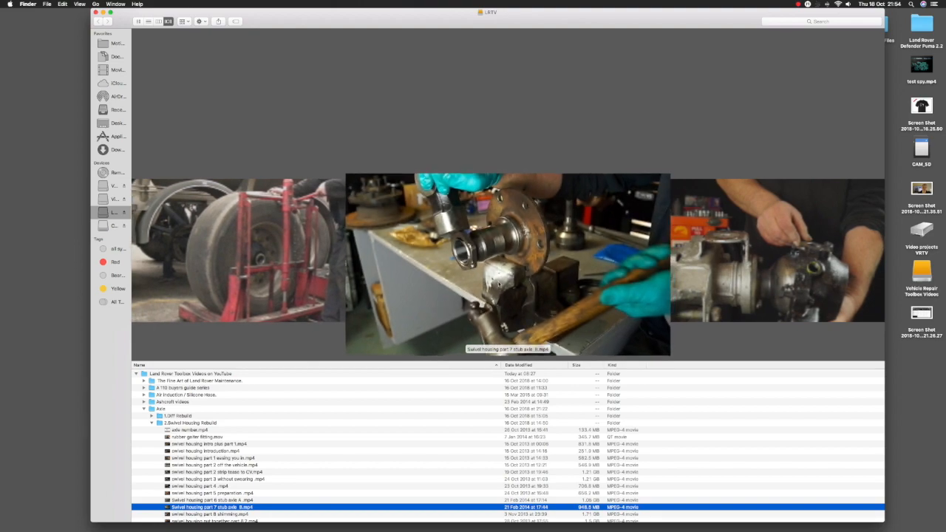
click(210, 514)
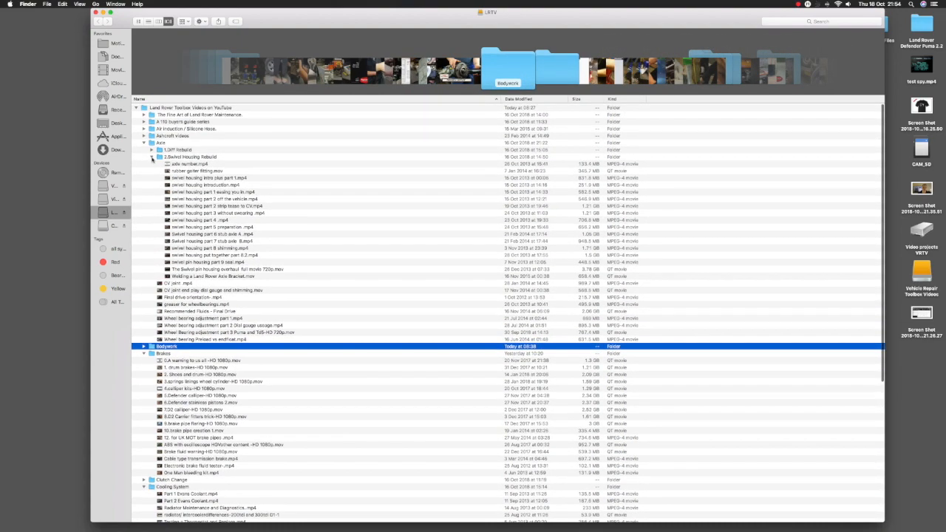
Step: Collapse back to the top-level folders via Bodywork and close the LRTV window
click(151, 142)
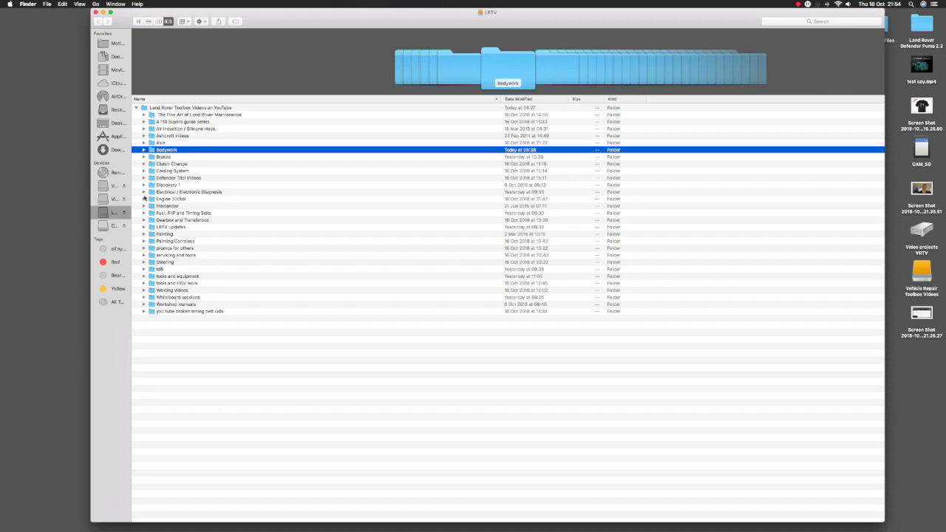
click(144, 199)
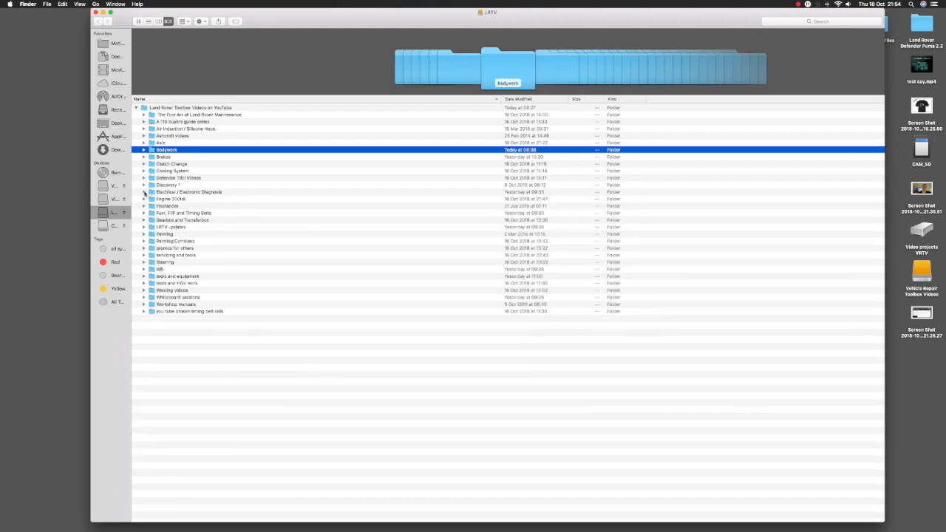
click(145, 192)
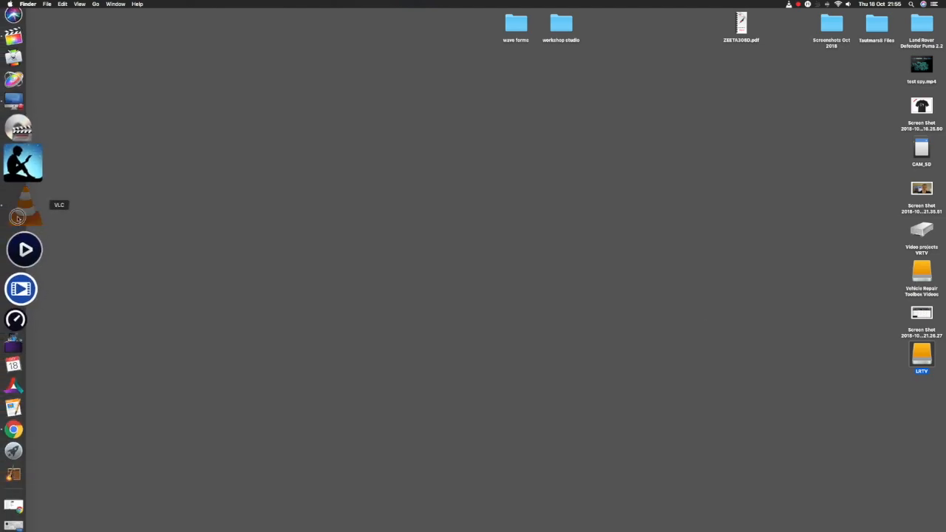
Step: Launch VLC, play a Land Rover Toolbox video, then close the playback window
click(23, 214)
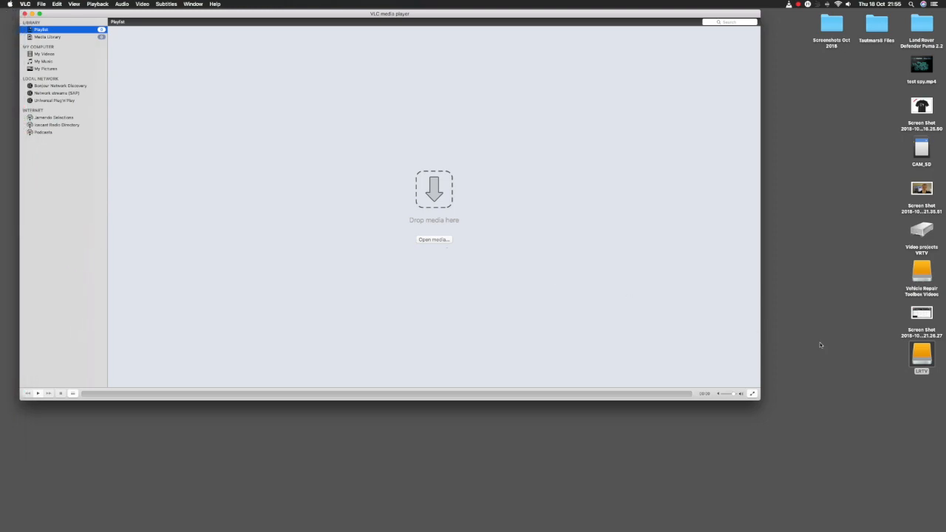
click(922, 353)
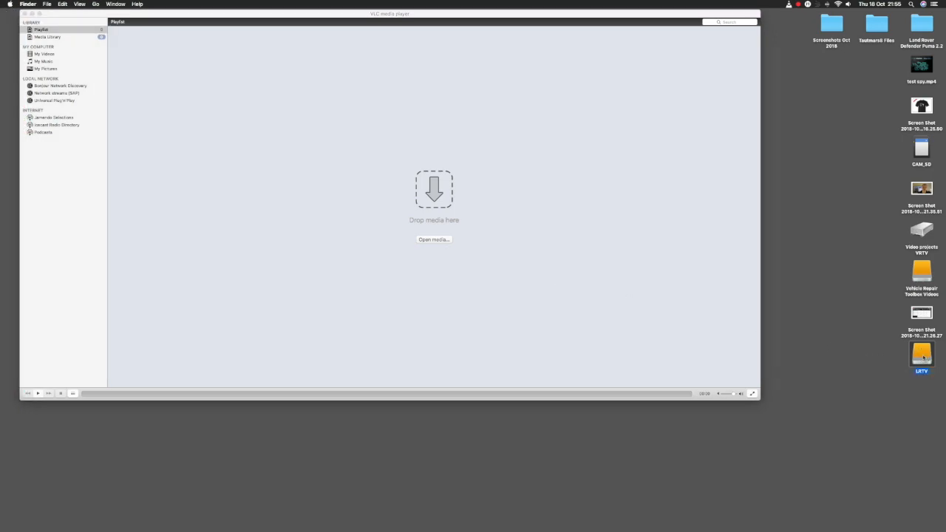
double_click(922, 355)
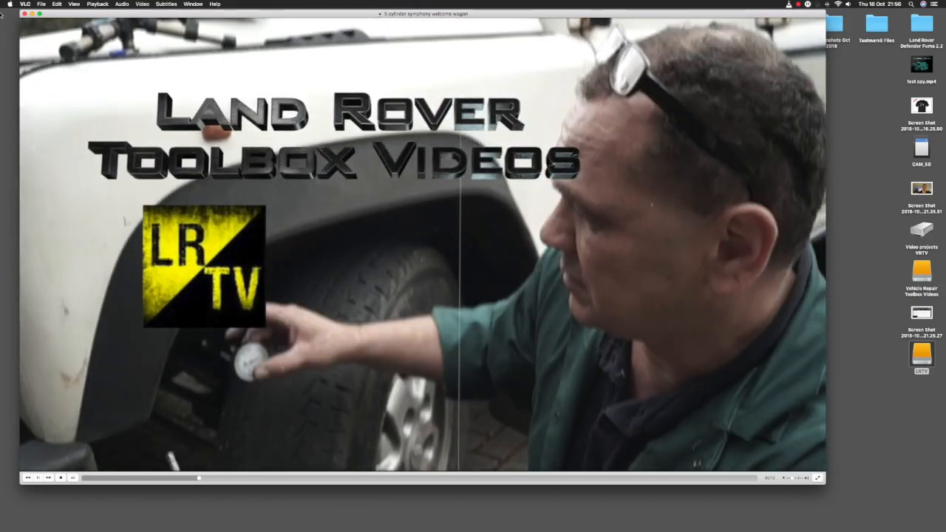
click(24, 13)
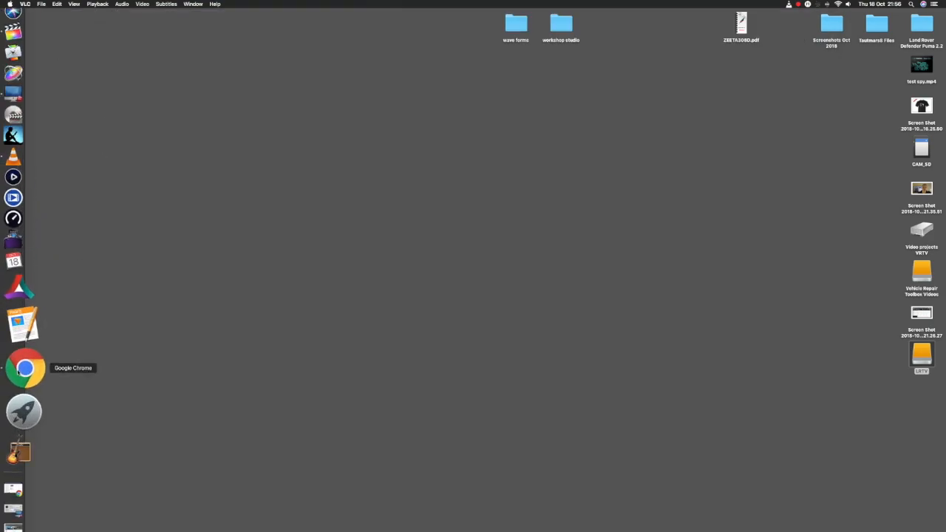
Step: Launch Chrome, reach the VLC for Windows download page and scroll through it
click(24, 366)
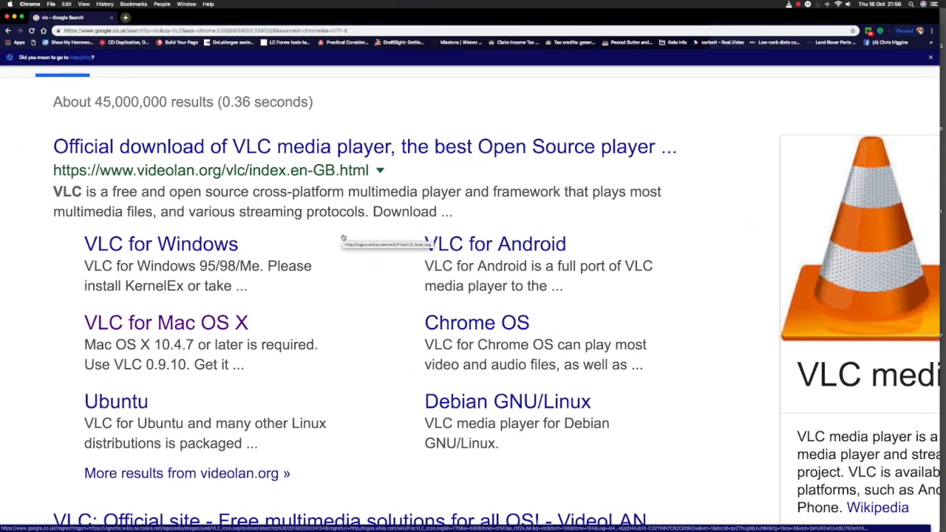
scroll(down, 3)
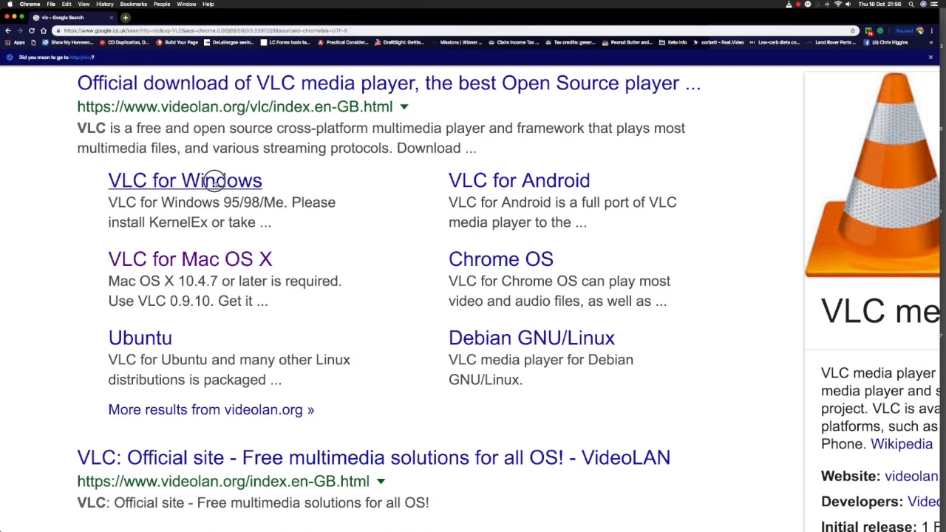
click(184, 180)
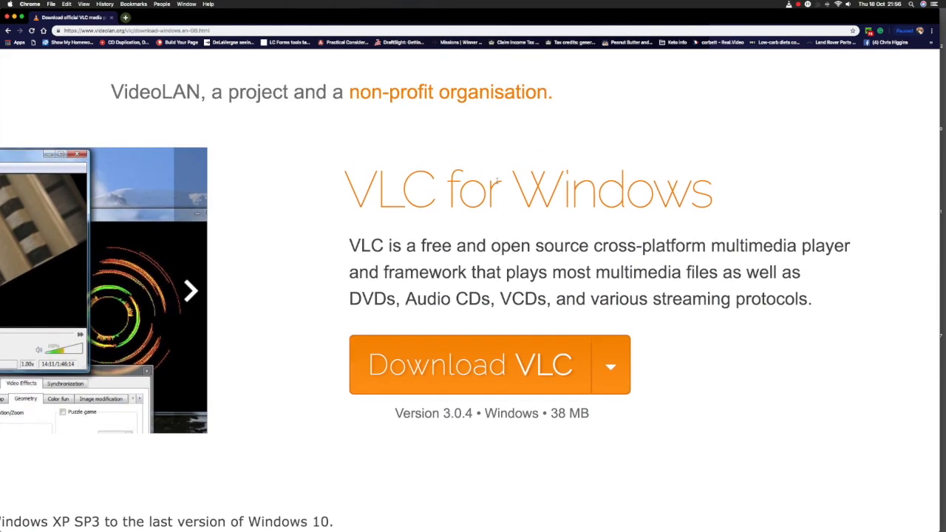
scroll(down, 3)
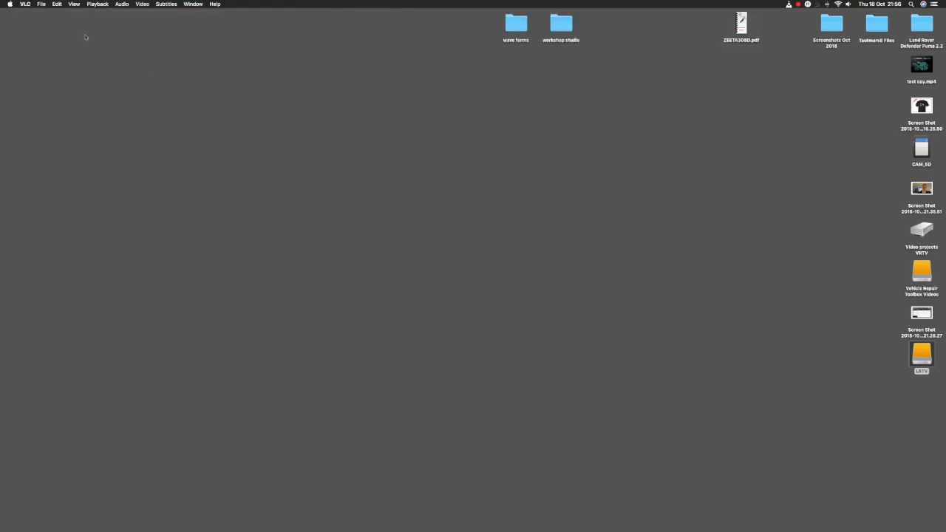
Step: Reopen the LRTV drive and step through previews to the crimping tool and digital torque adapter videos
double_click(921, 355)
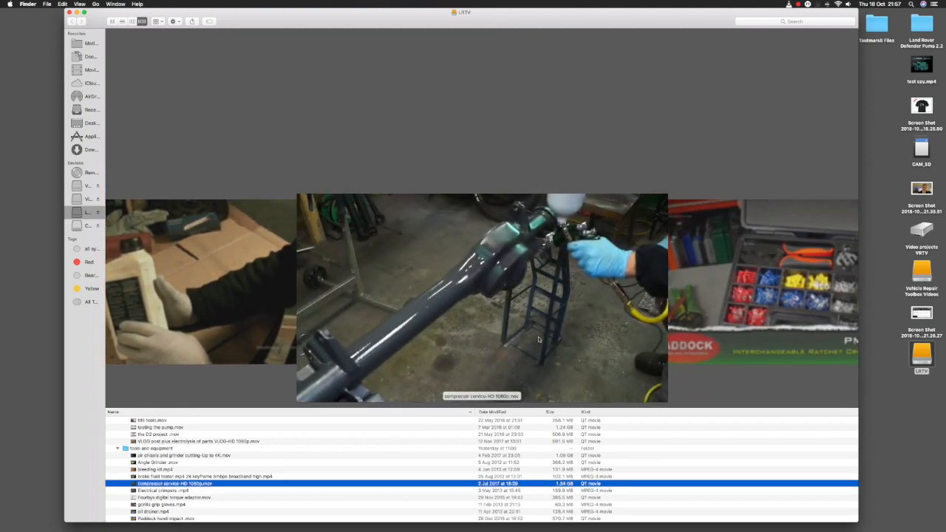
click(162, 491)
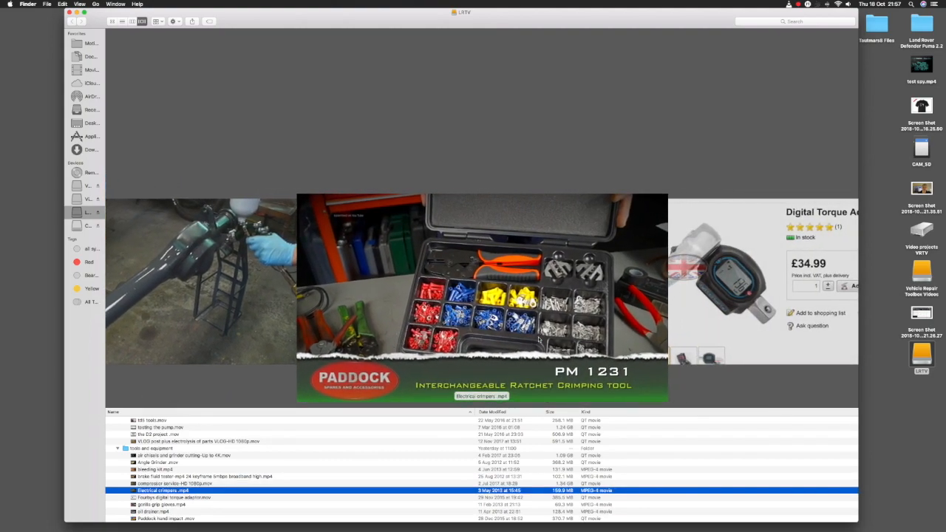
click(174, 497)
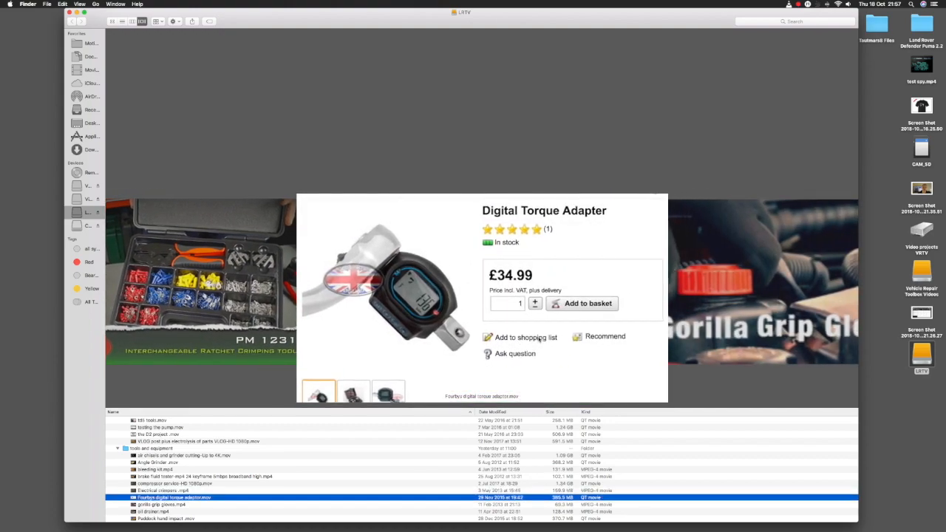